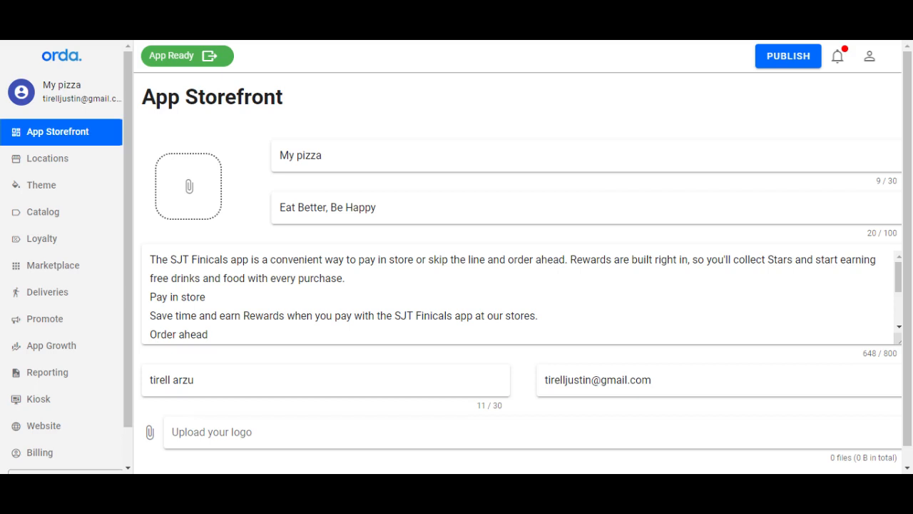
mouse_move(40, 186)
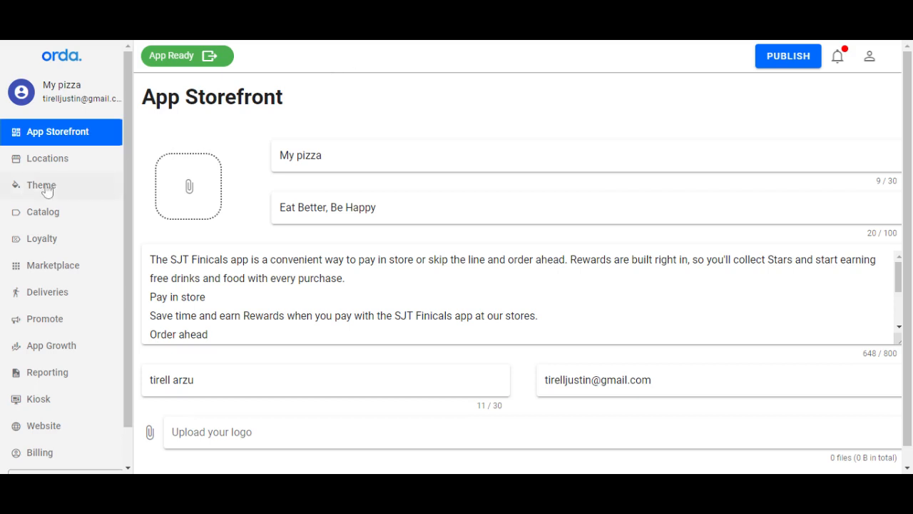
Open the Theme settings for the My pizza app from the sidebar
left_click(40, 185)
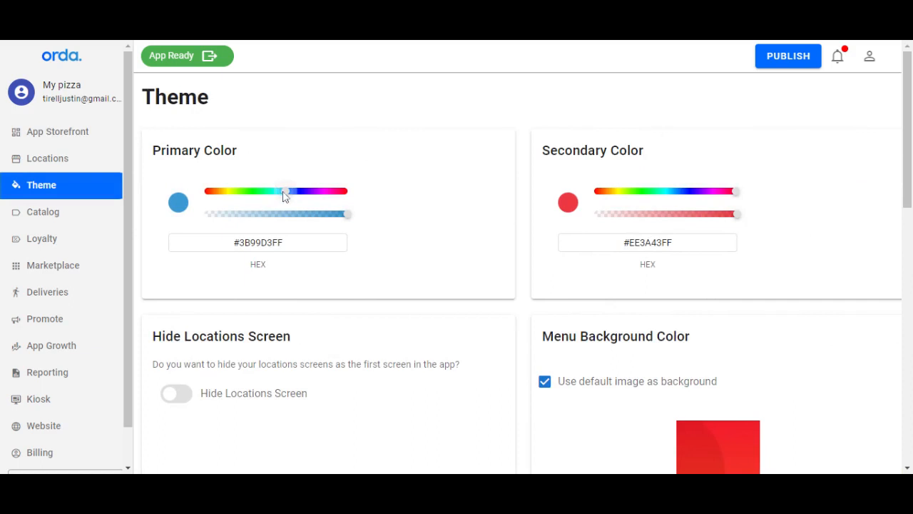
Shift the primary colour hue from blue to green (#3BD389FF)
left_click_drag(284, 191, 262, 191)
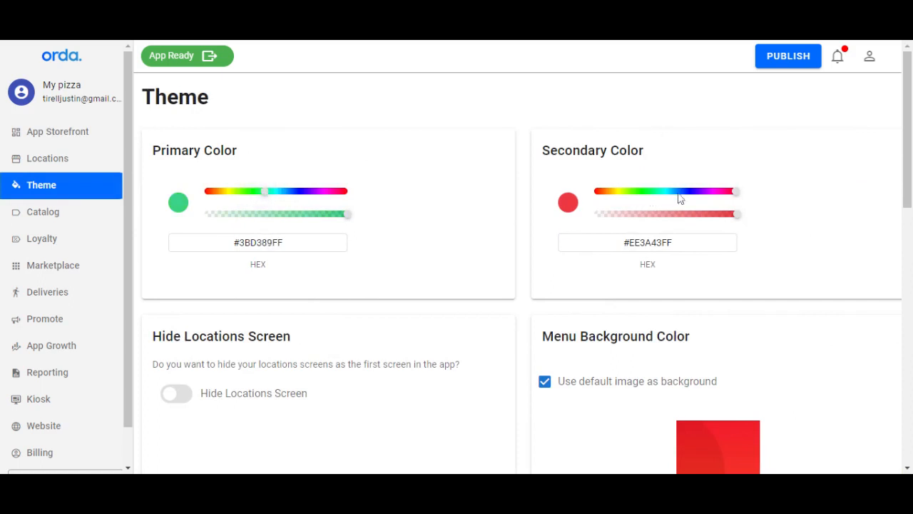
scroll("down", 3)
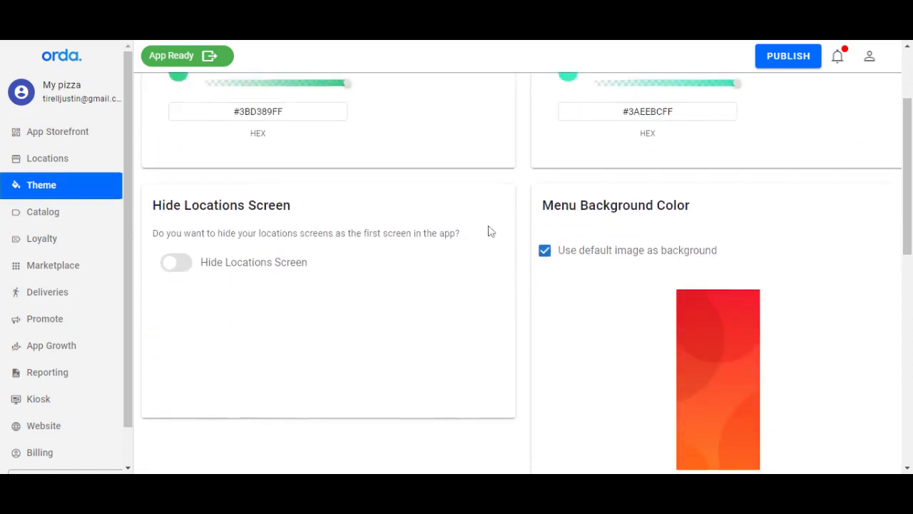
Disable the default menu background image and set a lime-green background colour (#91FF00FF)
scroll("down", 3)
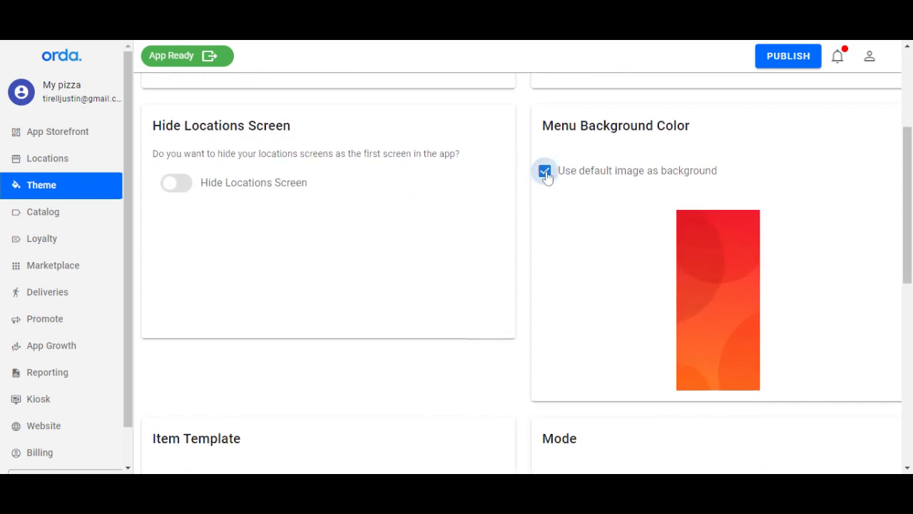
left_click(545, 171)
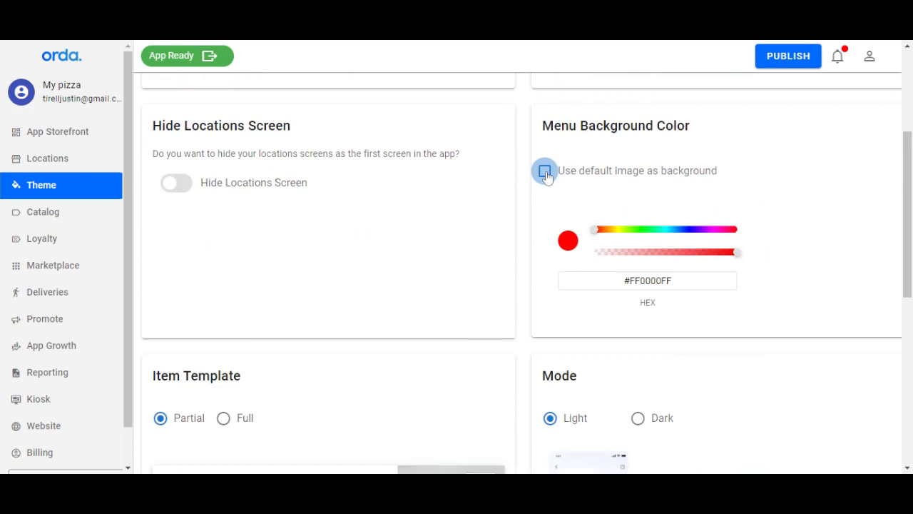
left_click(545, 171)
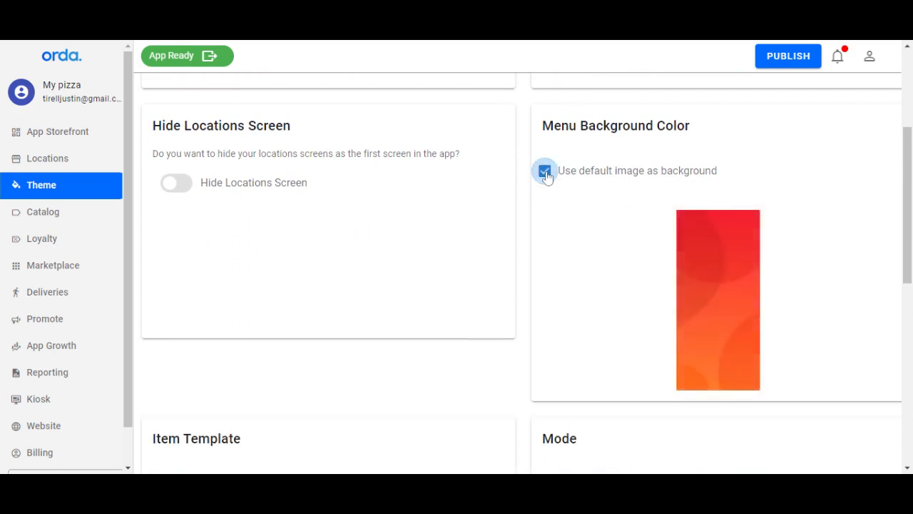
left_click(545, 171)
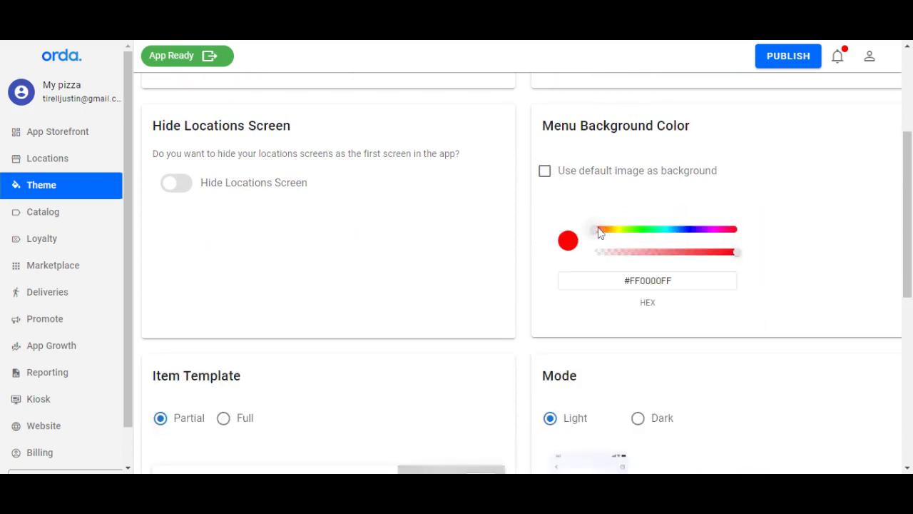
left_click_drag(599, 228, 635, 229)
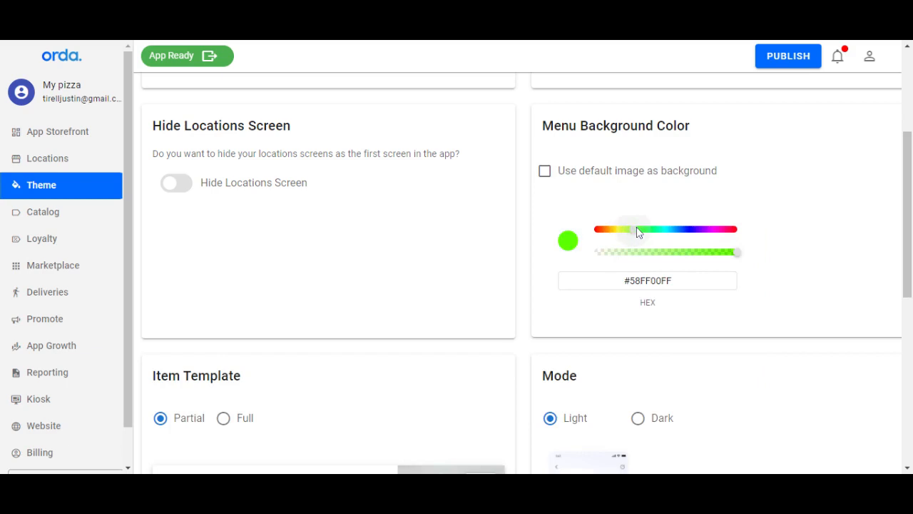
Keep the 'hide locations screen' option switched off
scroll("down", 3)
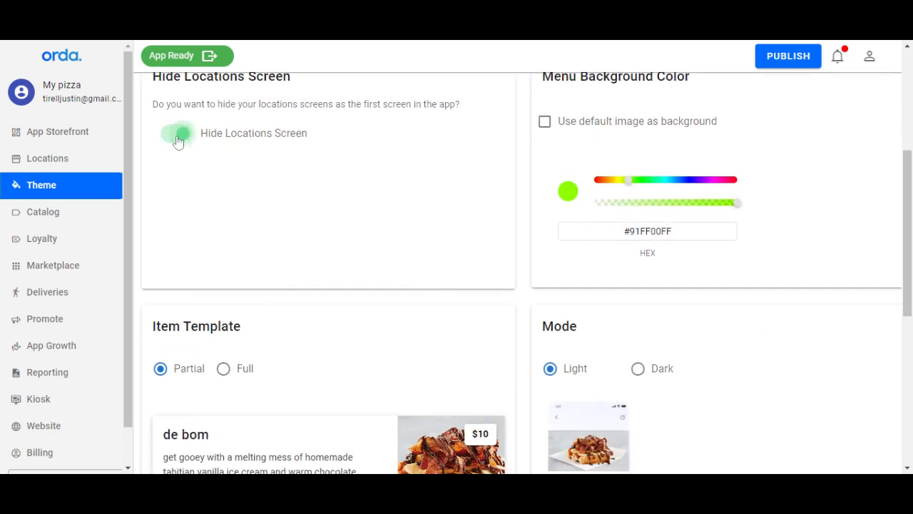
left_click(177, 134)
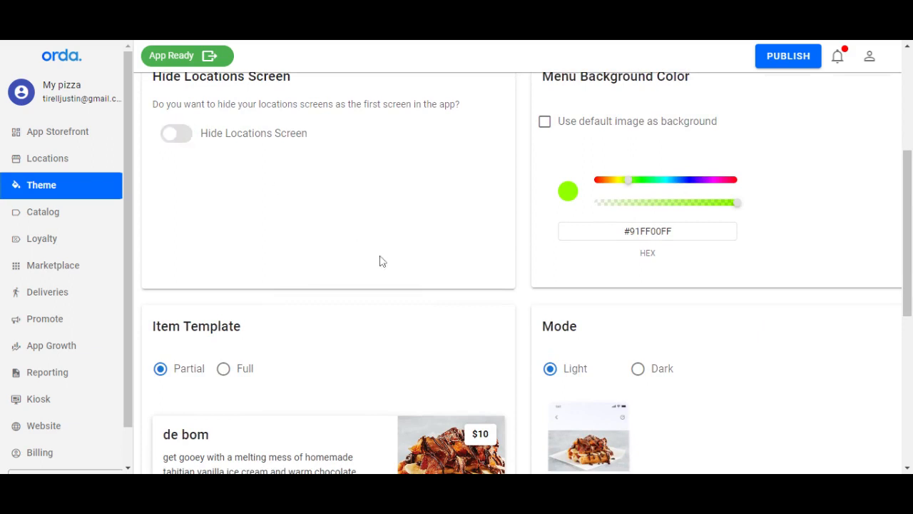
scroll("down", 3)
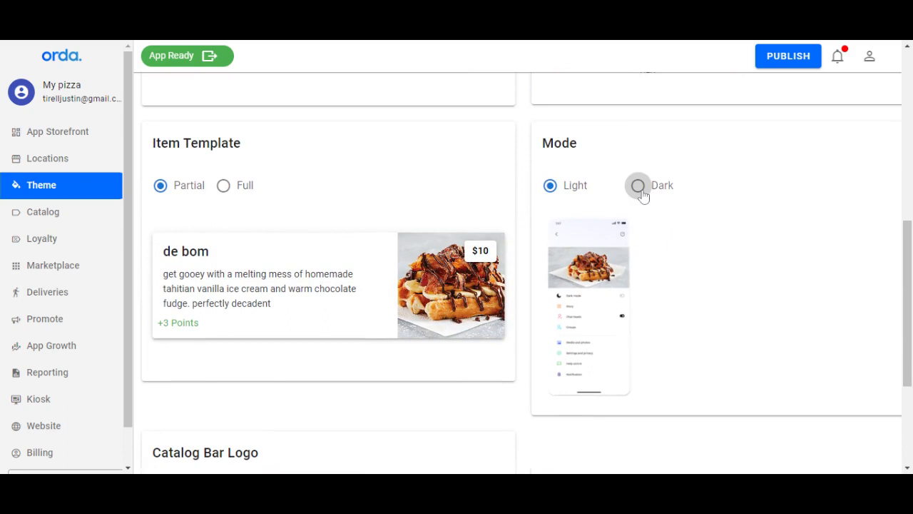
left_click(636, 186)
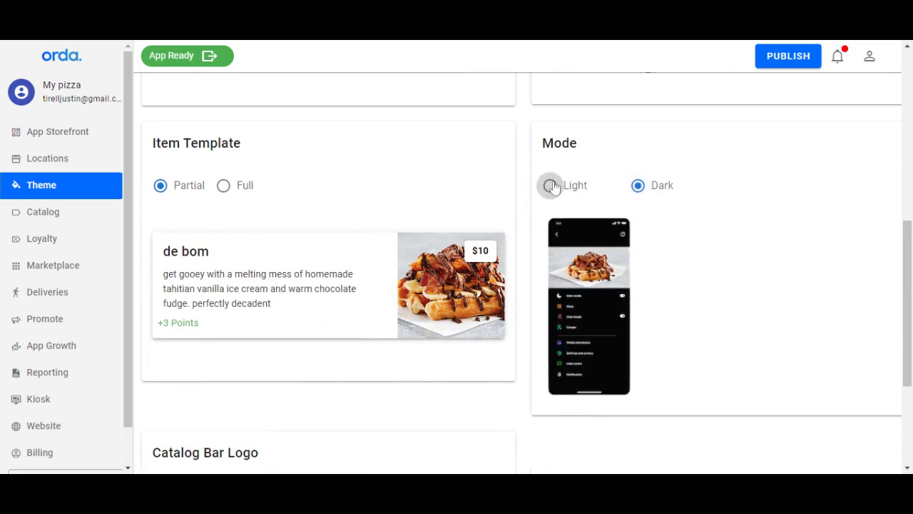
left_click(551, 186)
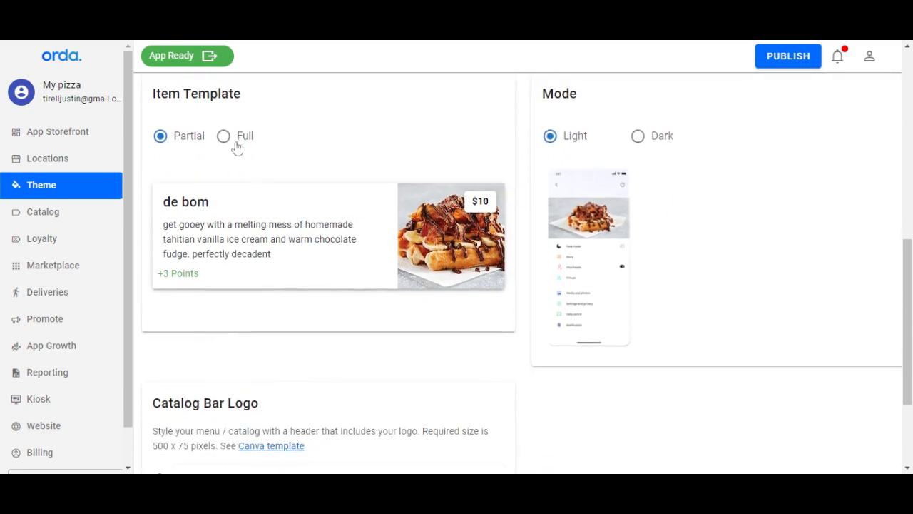
left_click(223, 136)
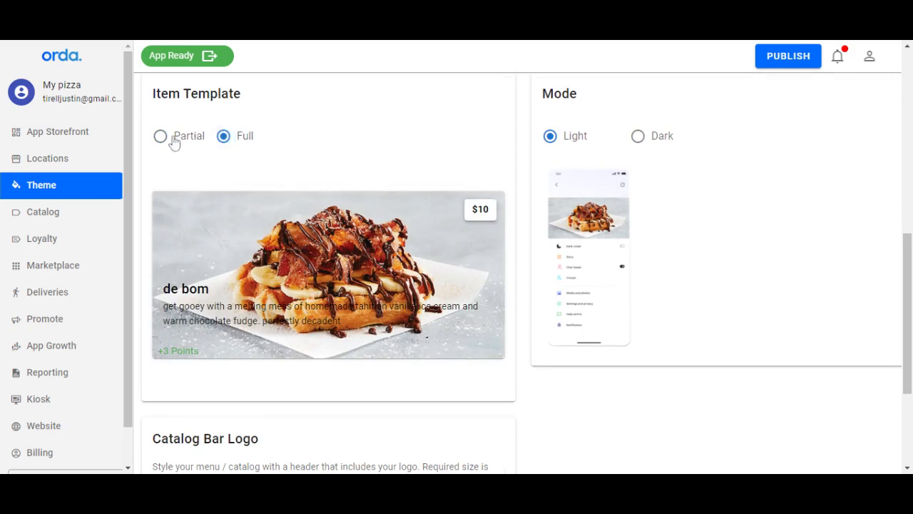
left_click(160, 135)
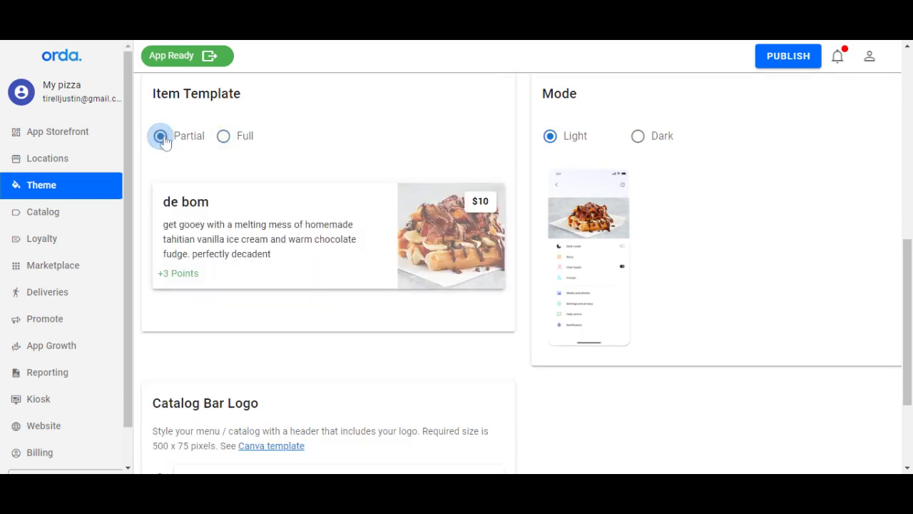
left_click(222, 135)
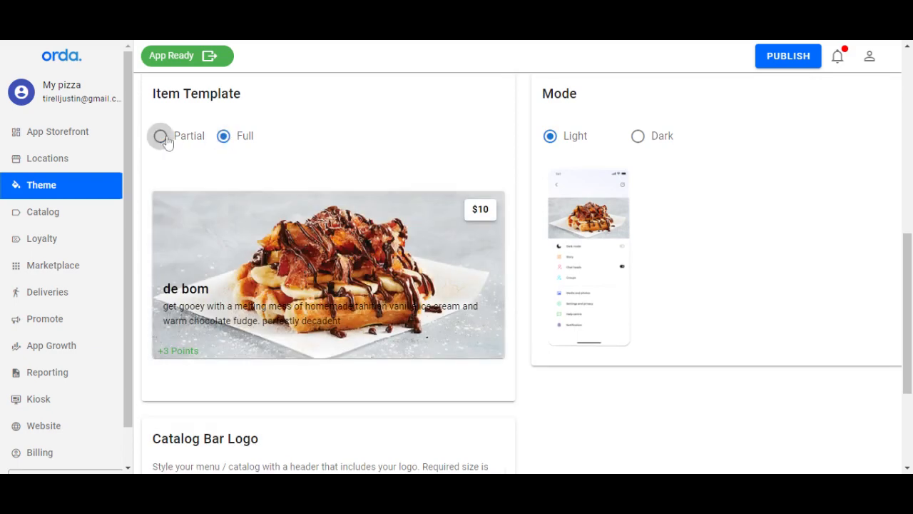
left_click(160, 135)
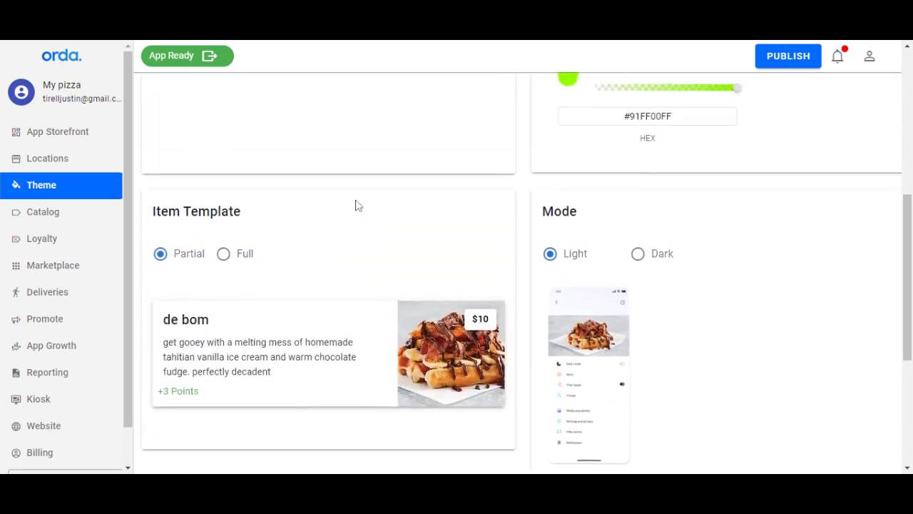
scroll("up", 3)
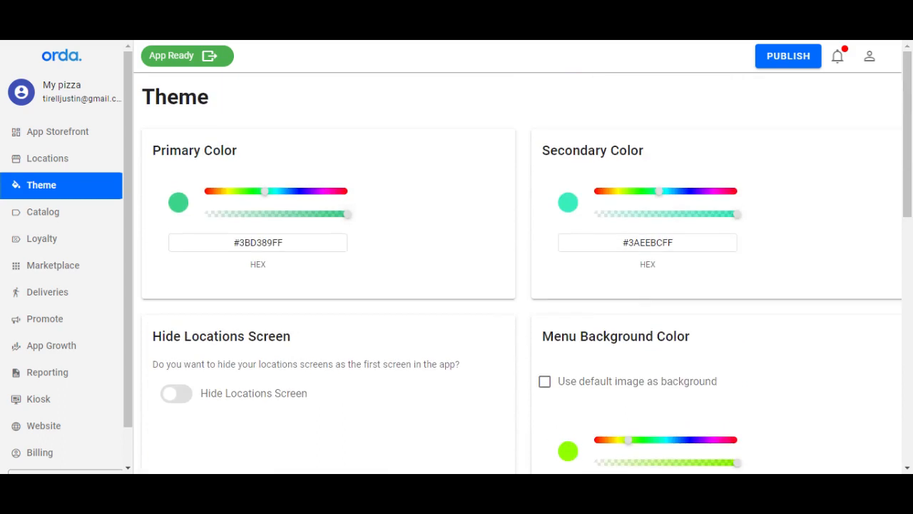
mouse_move(459, 135)
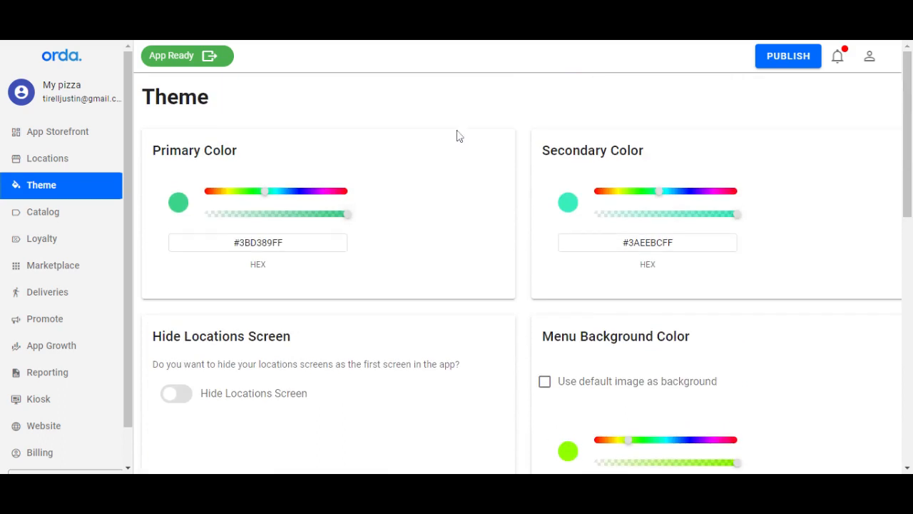